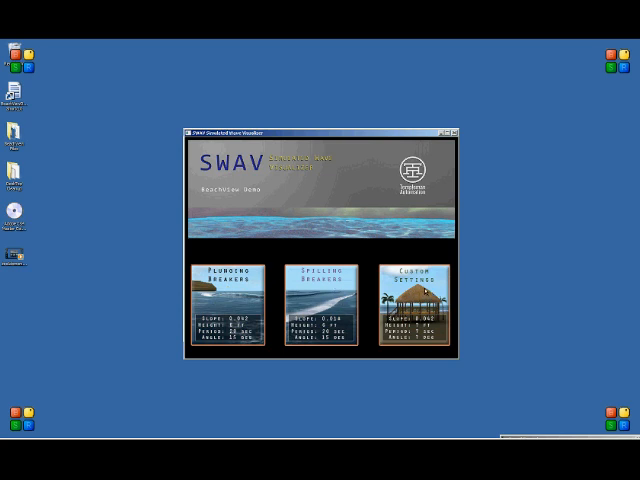
# Step: Load the custom-wave beach scene with adjusted wave parameters, running at Normal speed
pyautogui.click(408, 300)
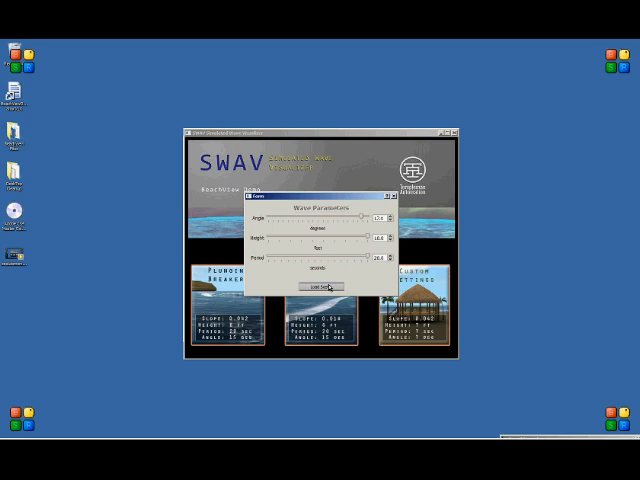
pyautogui.click(320, 288)
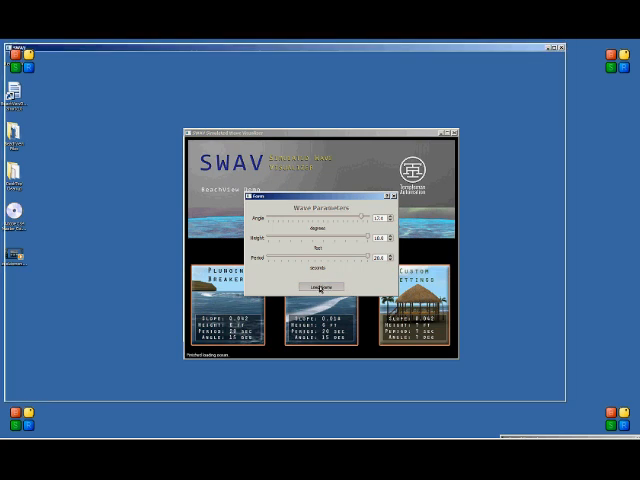
pyautogui.click(316, 284)
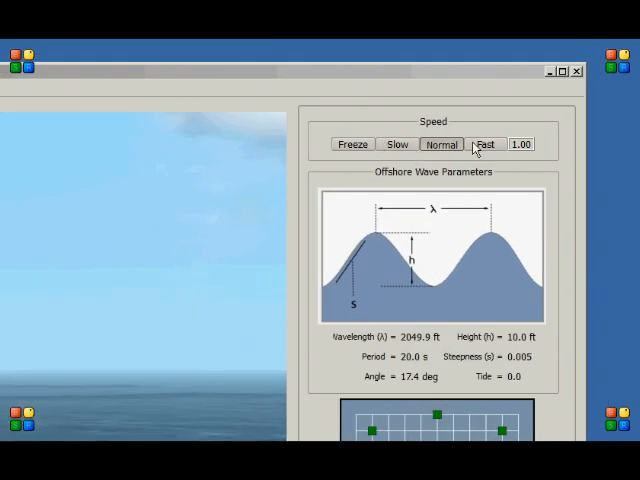
pyautogui.moveTo(380, 316)
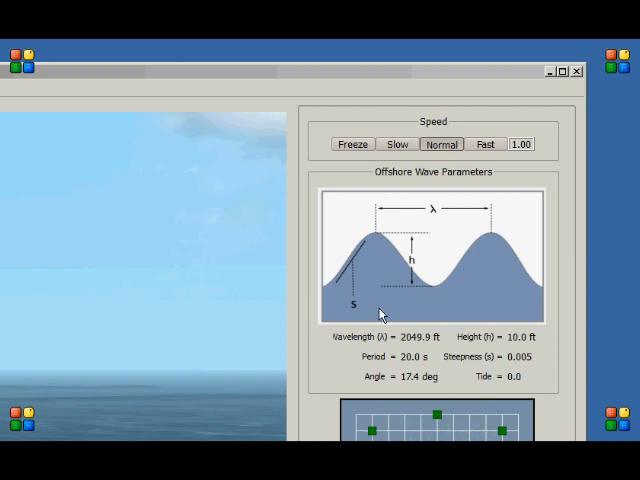
pyautogui.moveTo(424, 338)
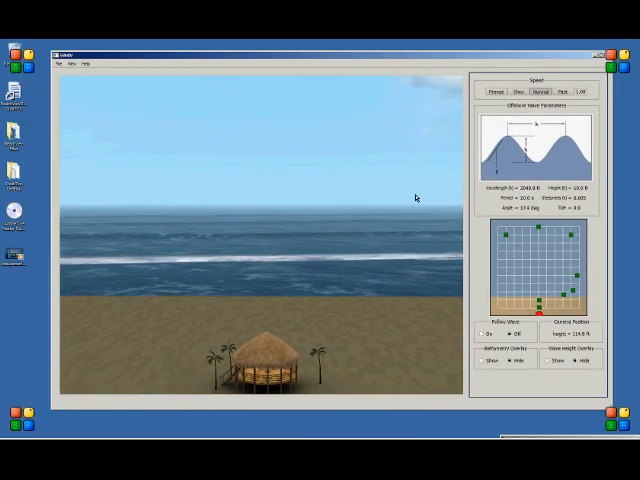
# Step: Move the camera out into the surf near the rocky headland, looking along the coastline
pyautogui.click(560, 92)
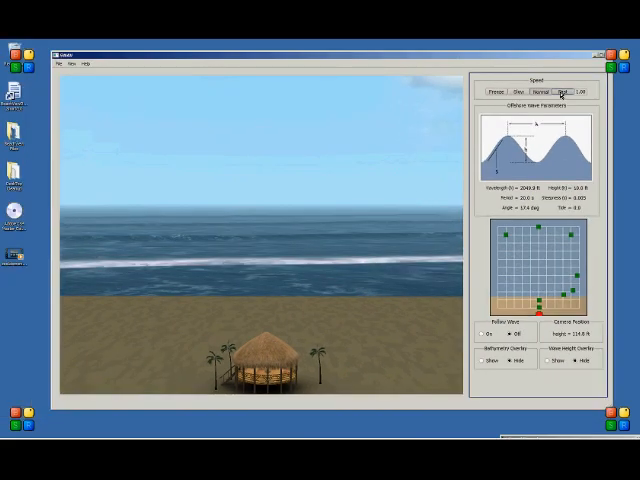
pyautogui.click(560, 92)
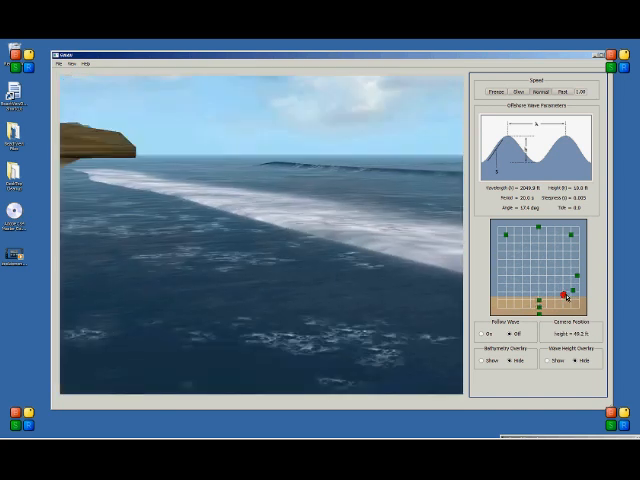
pyautogui.moveTo(562, 296); pyautogui.dragTo(576, 278)
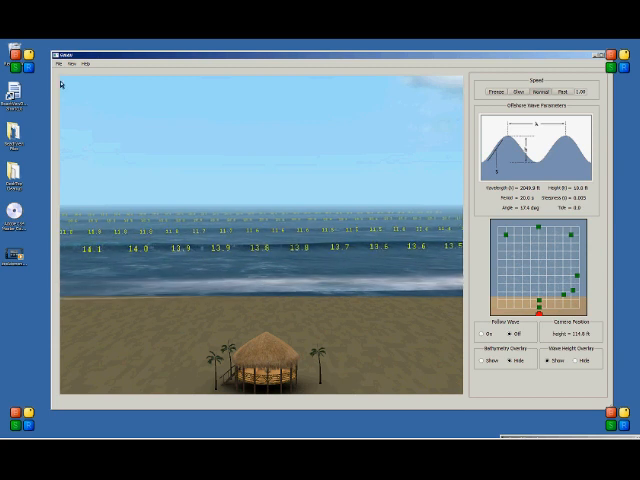
# Step: Start recording the beach scene to a movie file via File > Save Movie
pyautogui.click(68, 64)
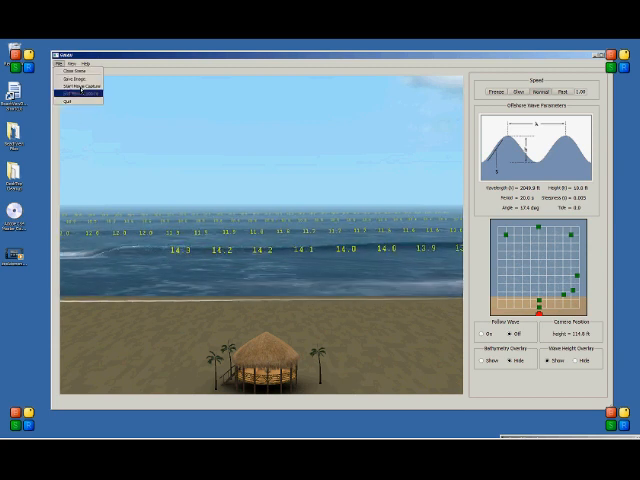
pyautogui.click(84, 84)
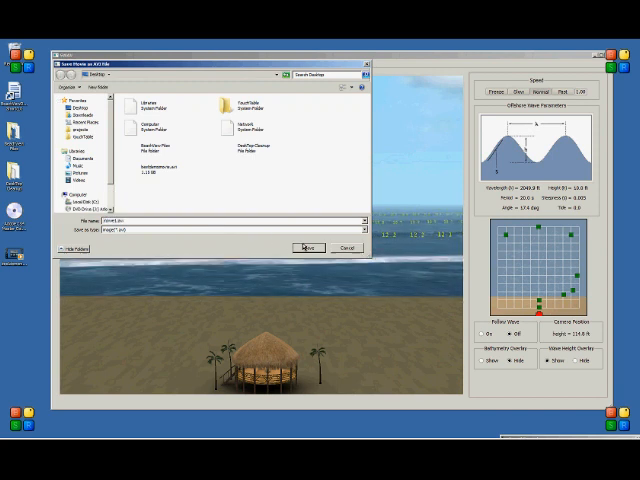
pyautogui.click(302, 244)
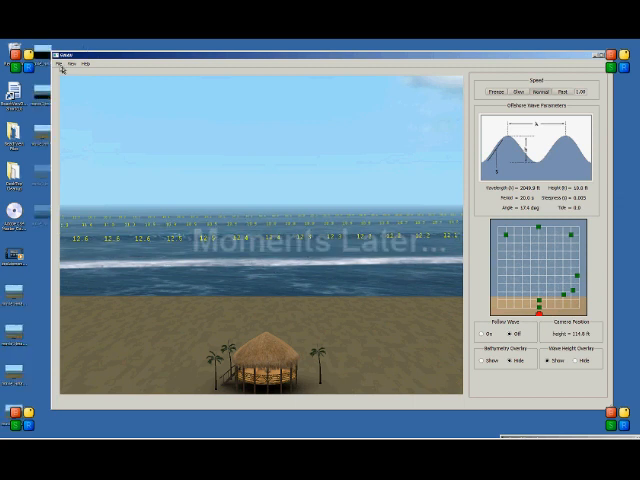
# Step: Stop the movie recording so the file is written
pyautogui.click(64, 64)
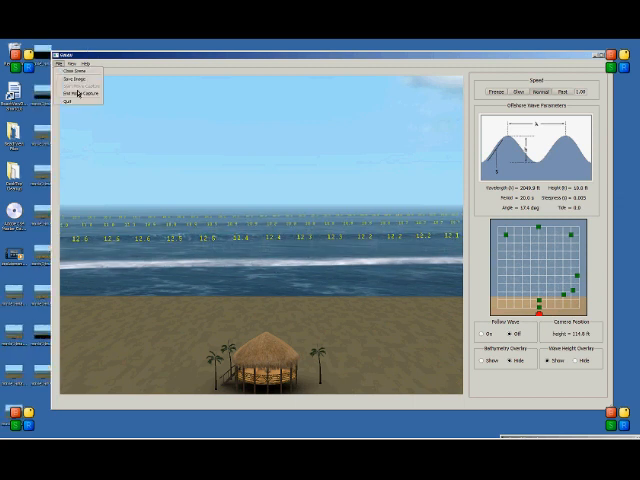
pyautogui.click(72, 94)
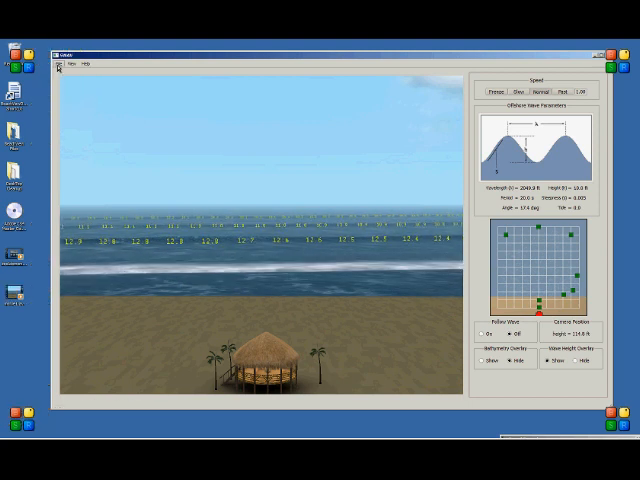
# Step: Save a still image of the labelled beach wave view via File > Save Image
pyautogui.click(64, 60)
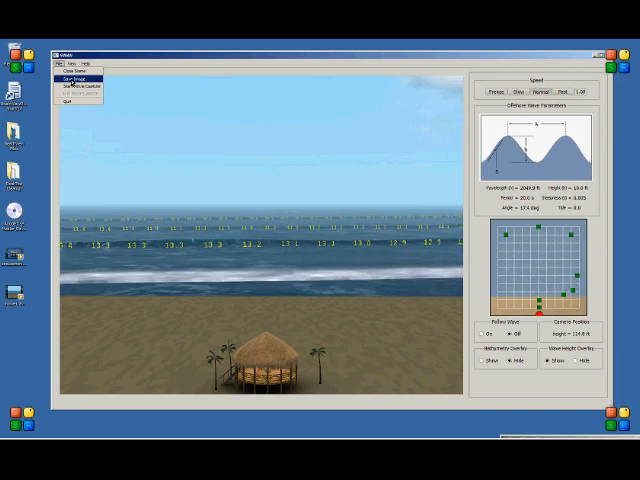
pyautogui.click(80, 80)
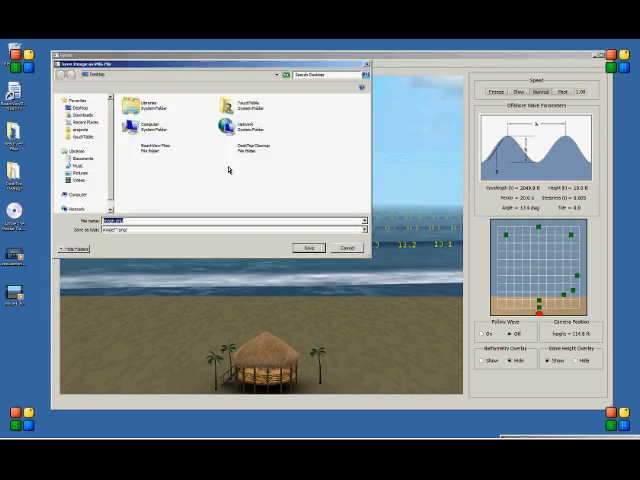
pyautogui.click(308, 246)
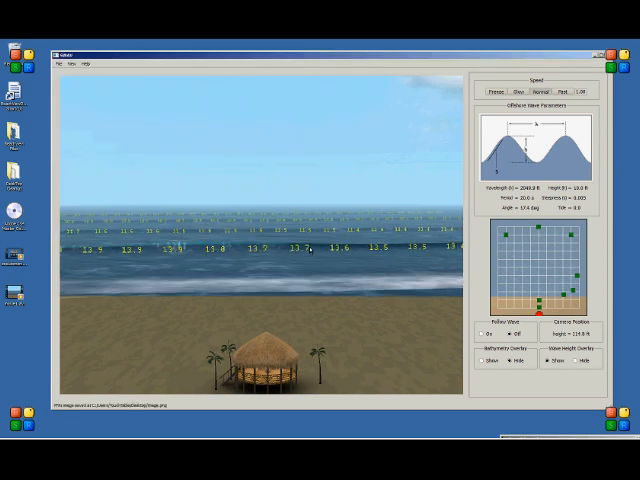